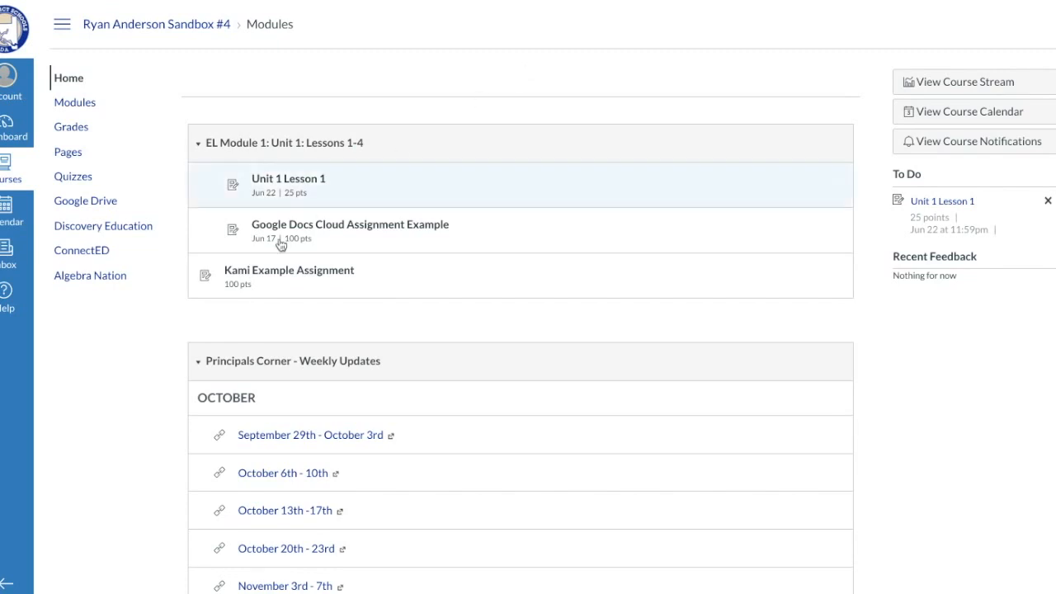
mouse_move(288, 270)
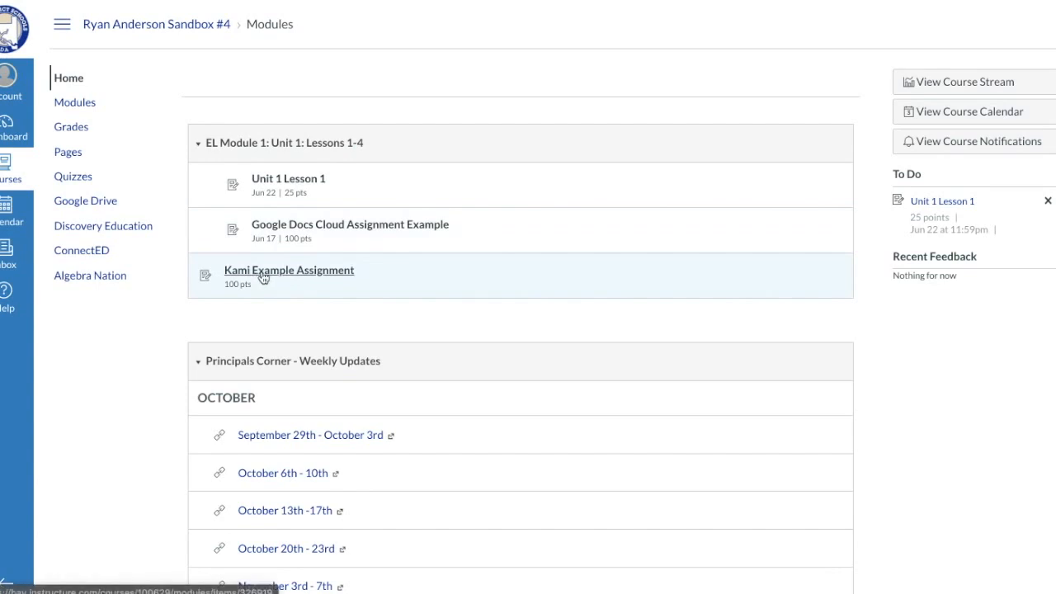
mouse_move(288, 270)
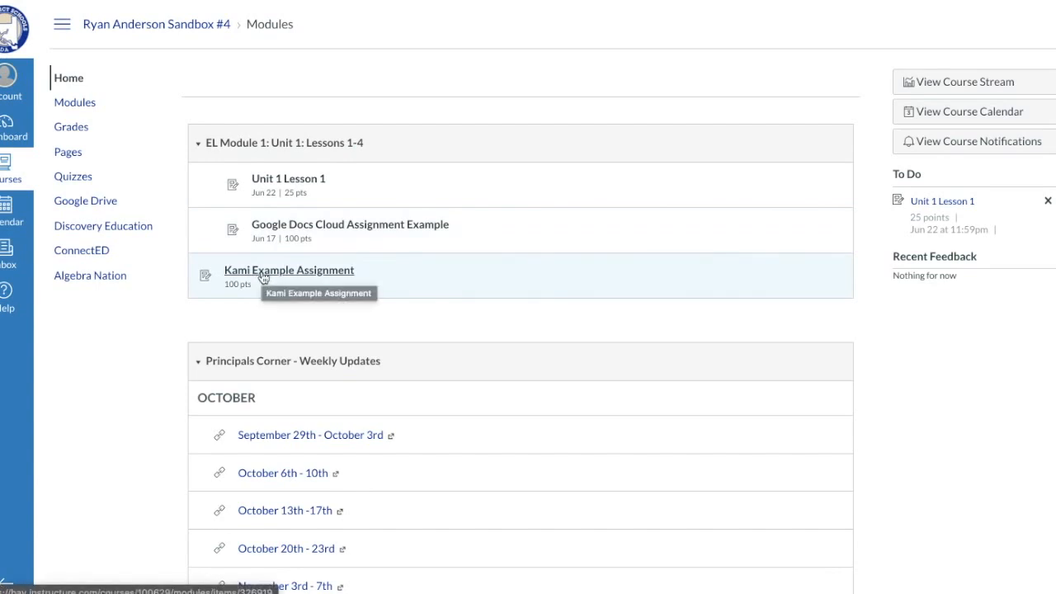
Step: Open 'Kami Example Assignment' from the Modules page
left_click(288, 269)
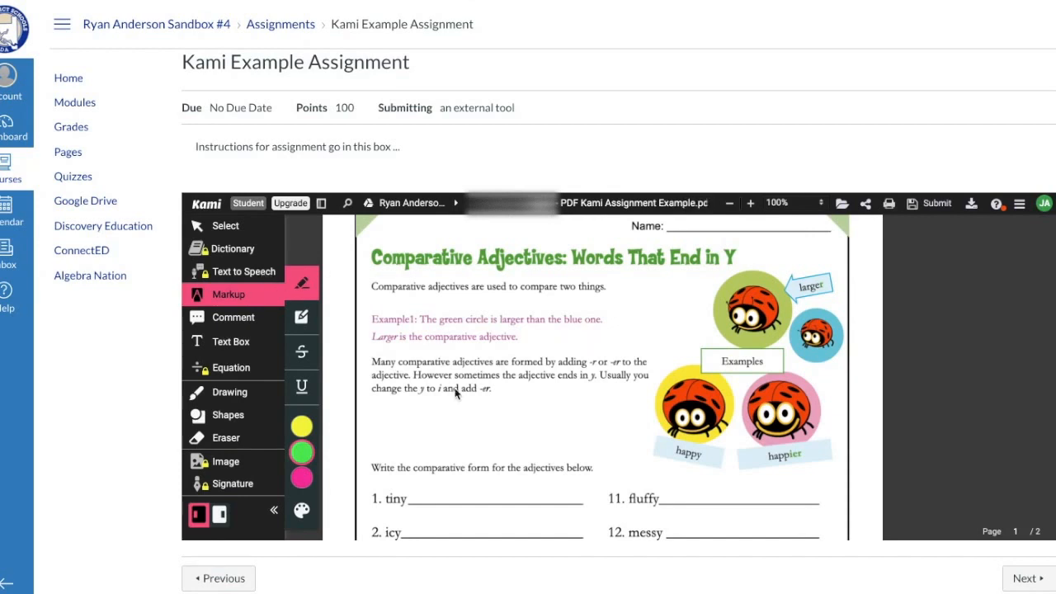
mouse_move(273, 353)
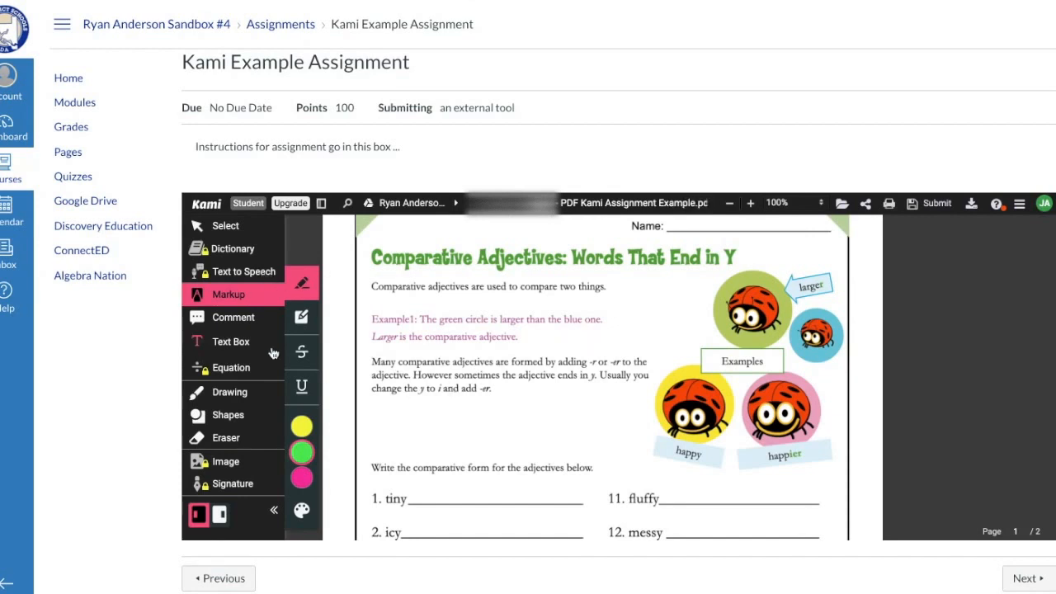
mouse_move(253, 327)
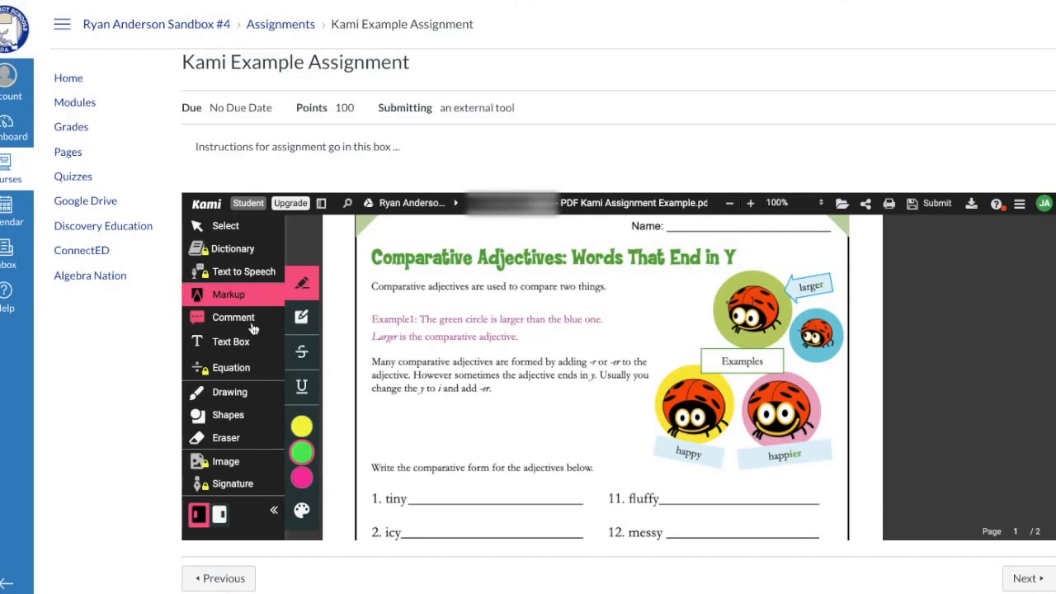
mouse_move(243, 342)
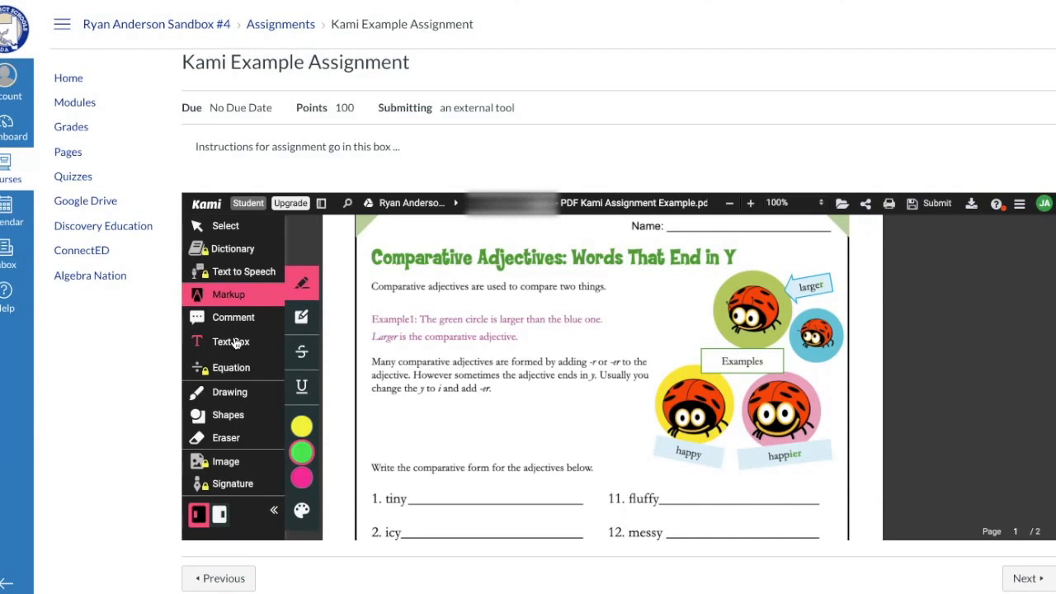
mouse_move(302, 318)
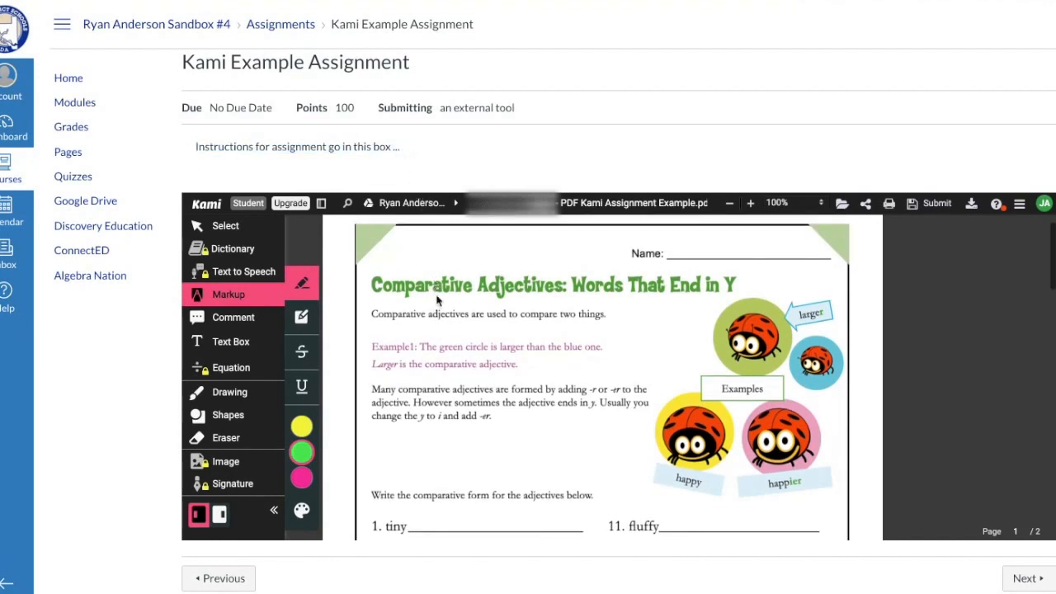
scroll("down", 3)
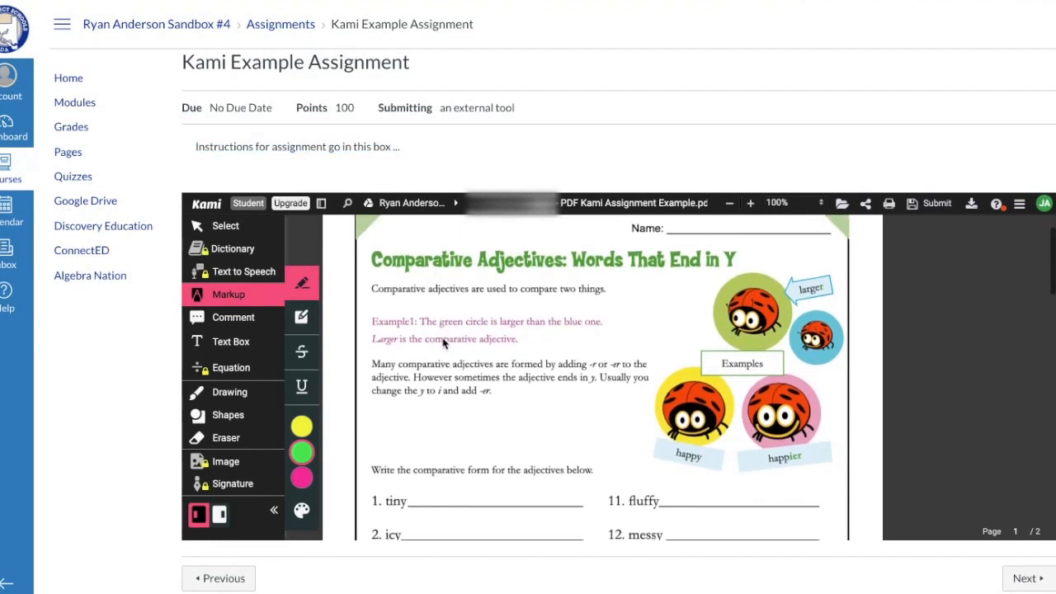
scroll("down", 3)
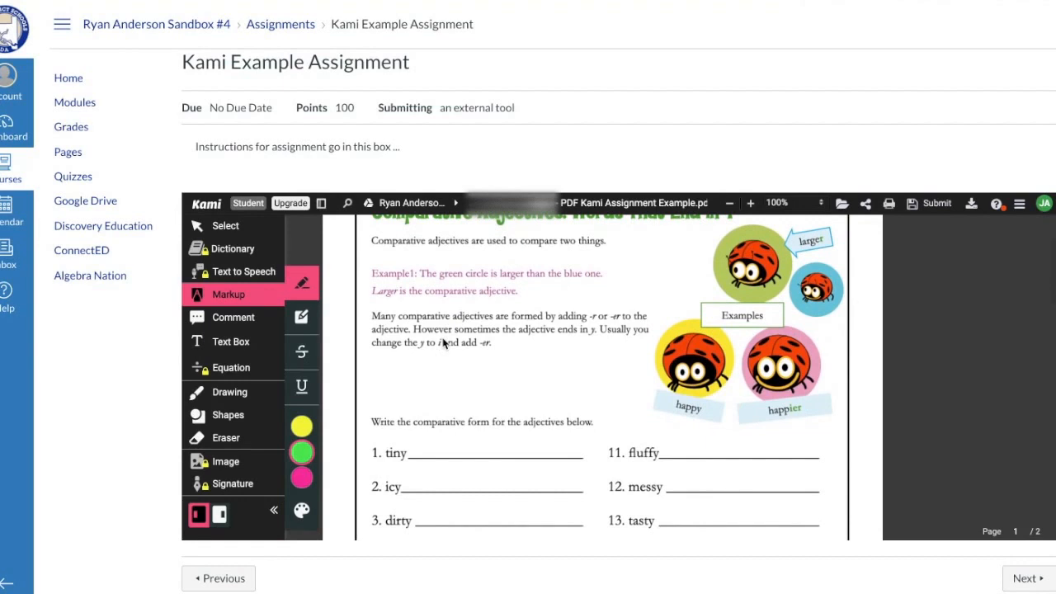
mouse_move(302, 352)
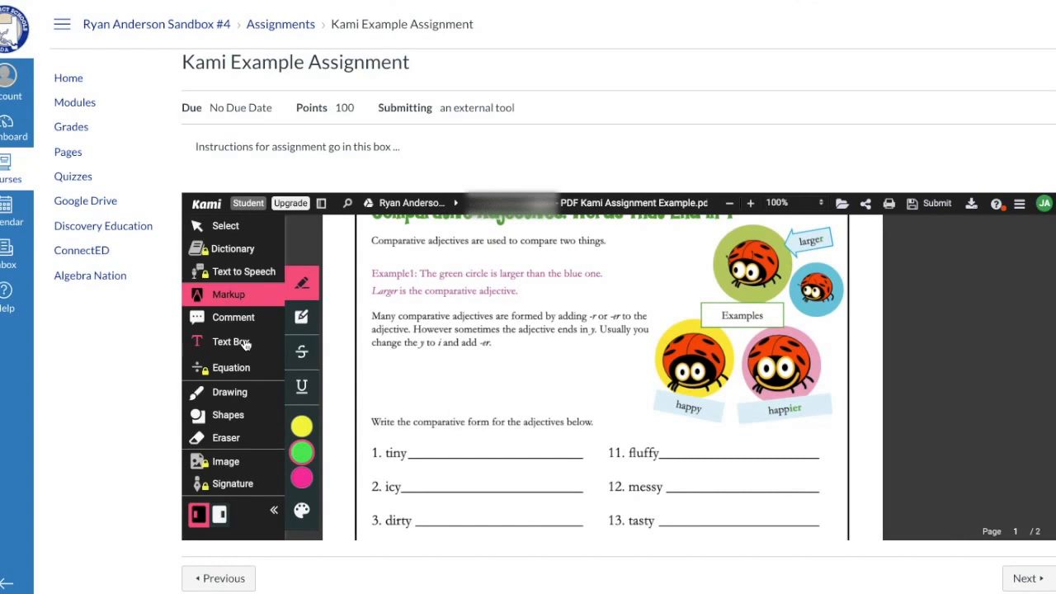
Step: Pick the Text Box tool and add a 'Type answers ...' box after tiny
left_click(233, 342)
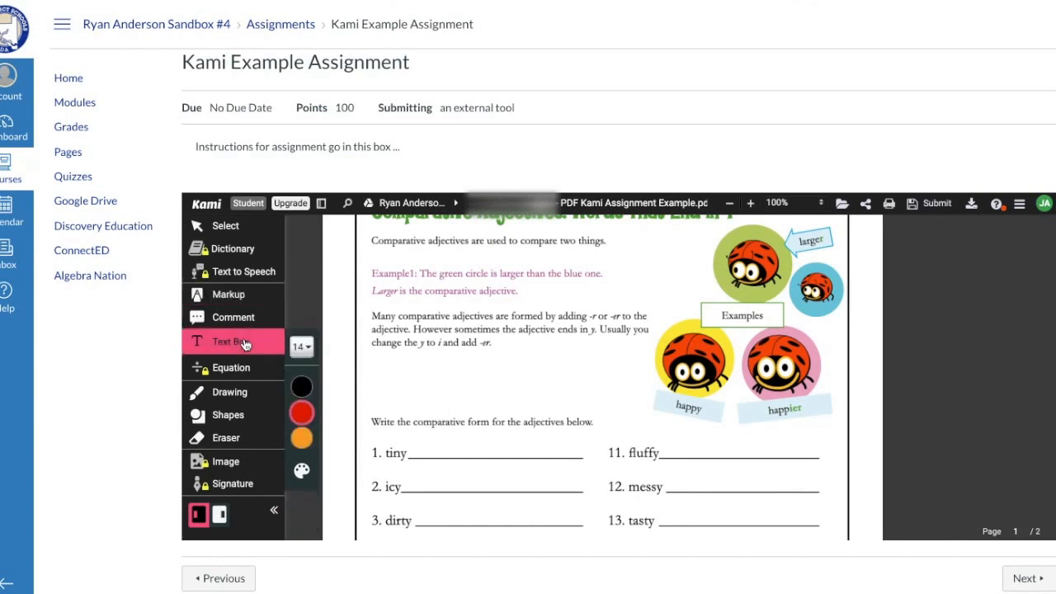
left_click(302, 386)
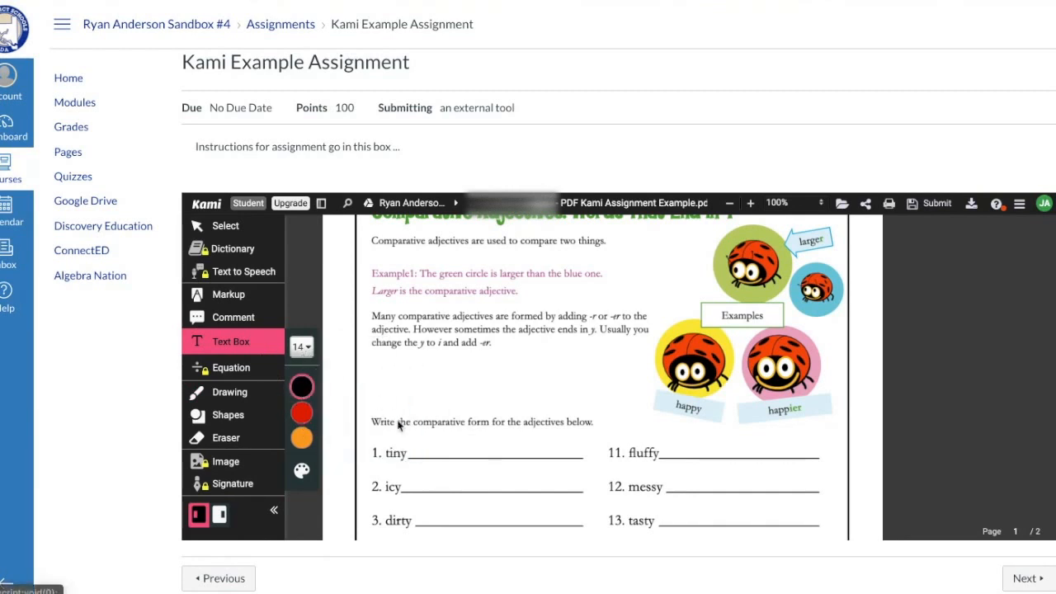
mouse_move(415, 453)
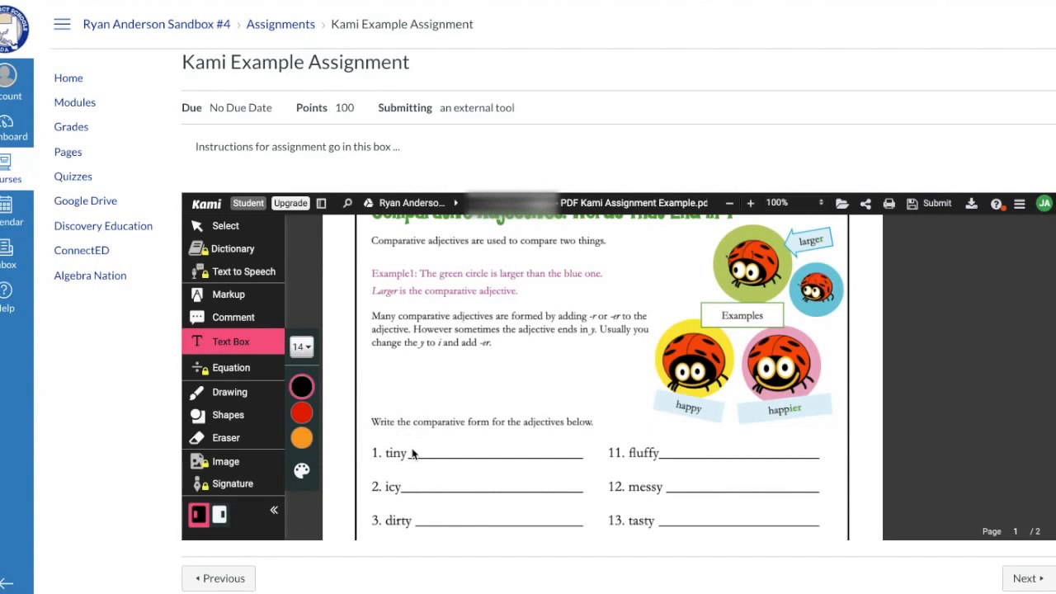
left_click(419, 454)
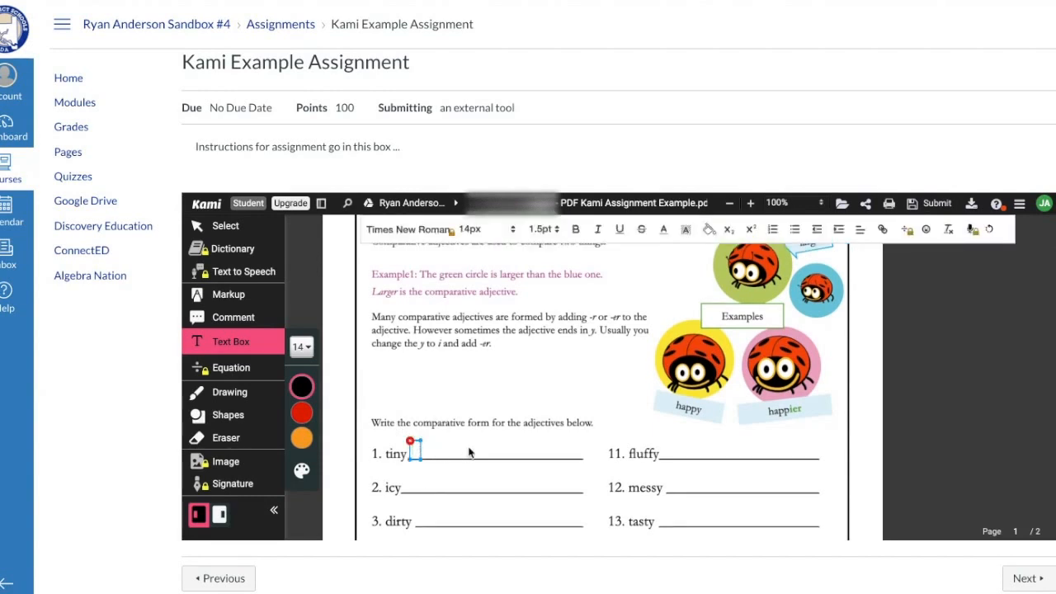
left_click(423, 449)
type("Type answers ...")
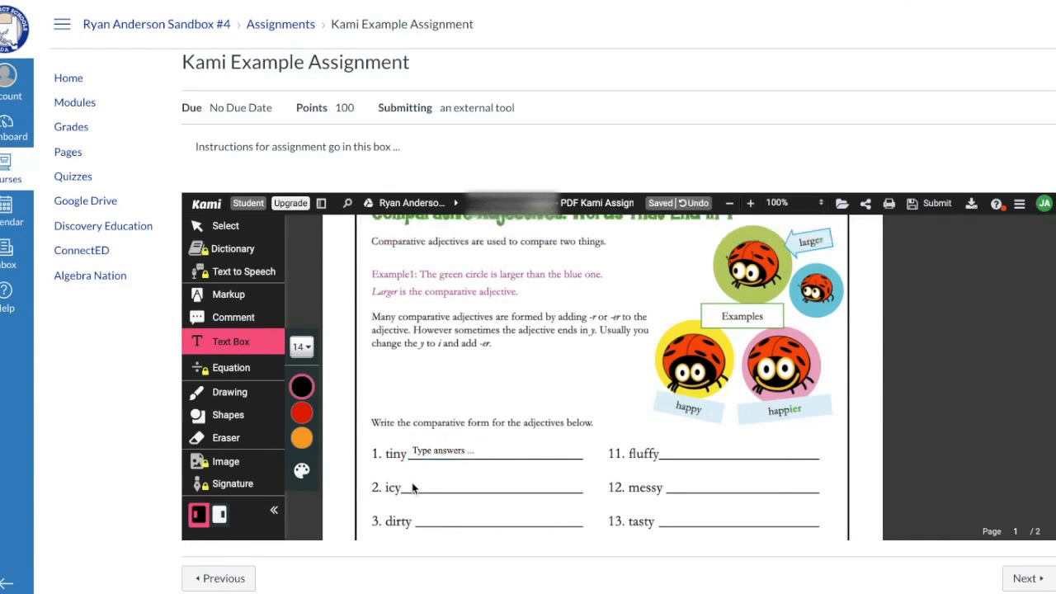
Step: Add a 'Type answers ...' box after icy and start one after dirty
left_click(422, 478)
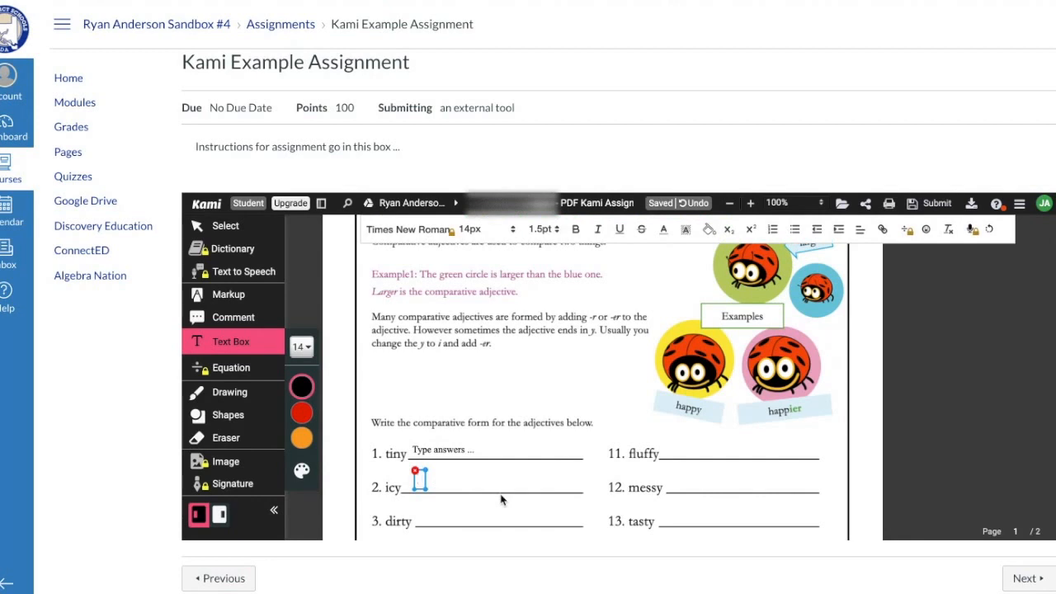
left_click(423, 480)
type("Type answers ...")
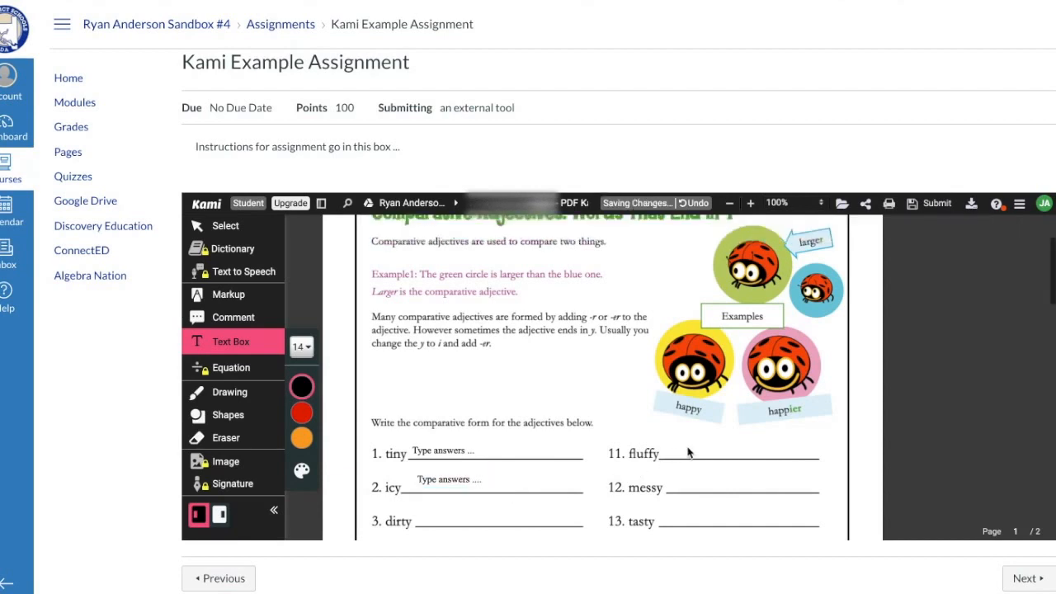
mouse_move(668, 456)
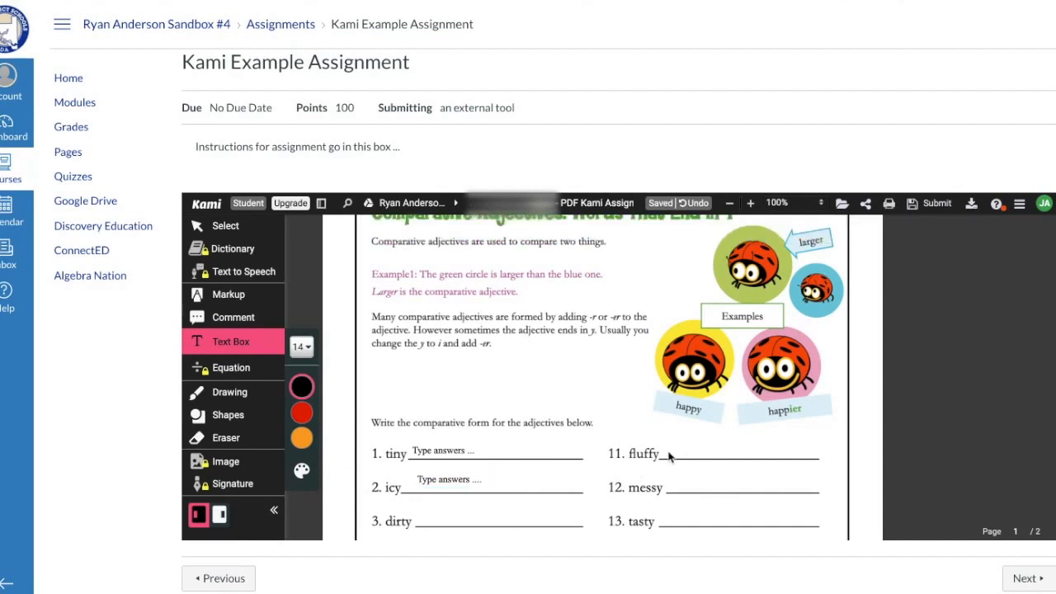
left_click(660, 477)
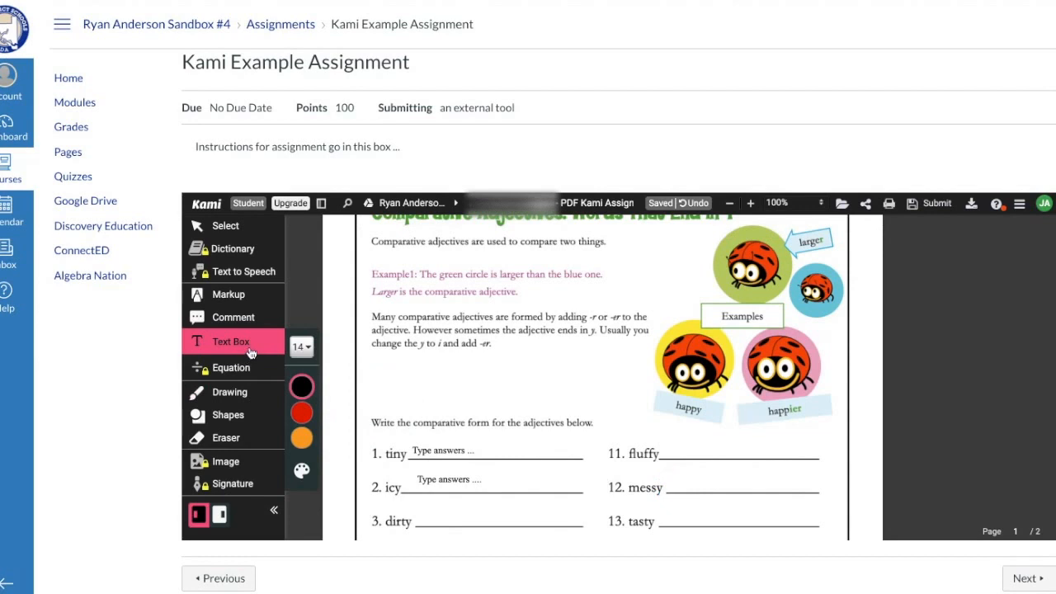
mouse_move(625, 443)
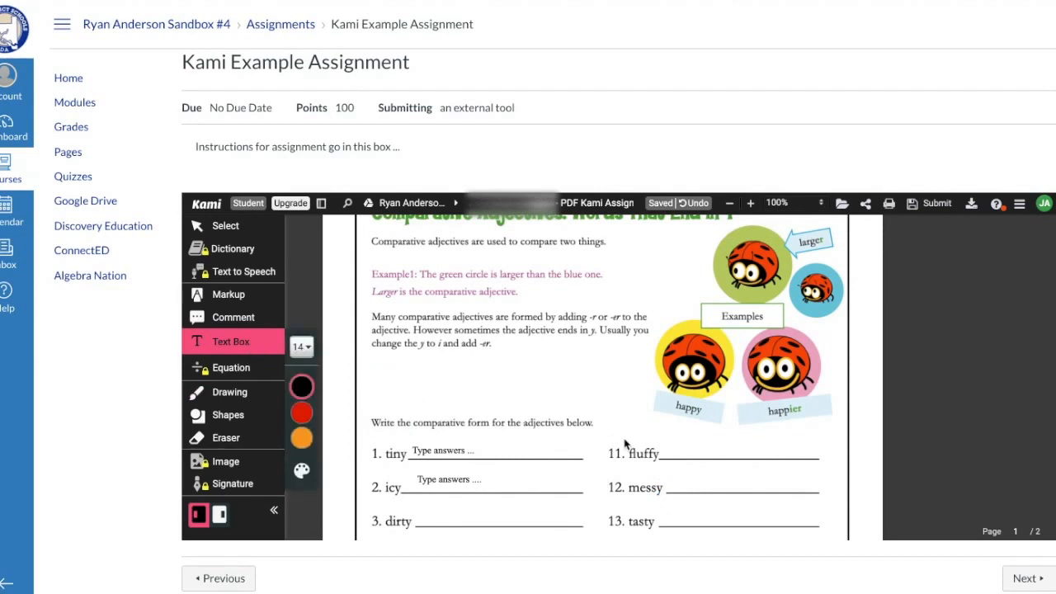
left_click(425, 520)
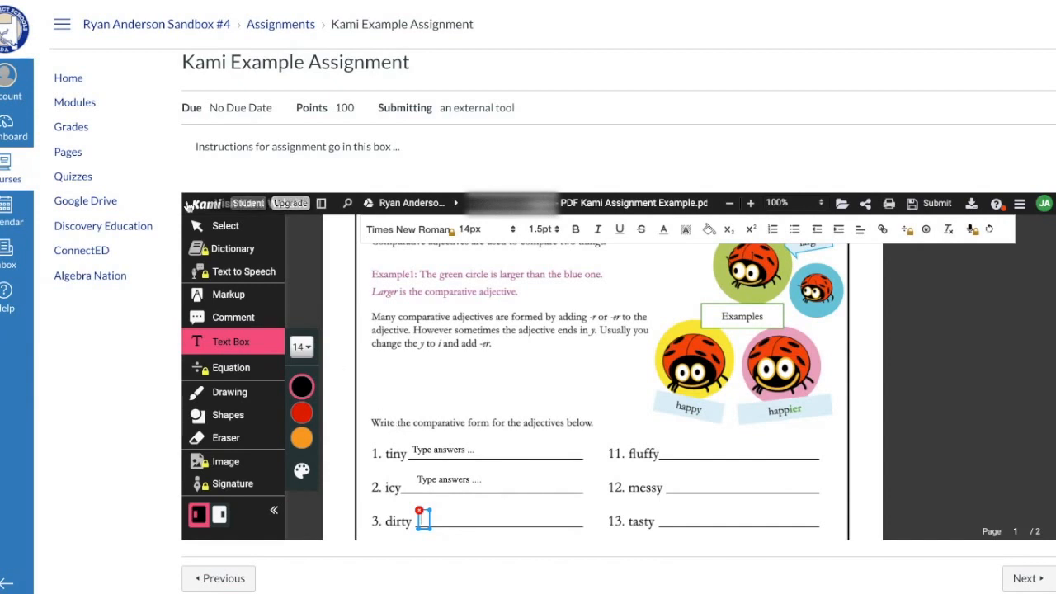
Step: Choose Markup and scroll up to the worksheet's instruction line
left_click(229, 293)
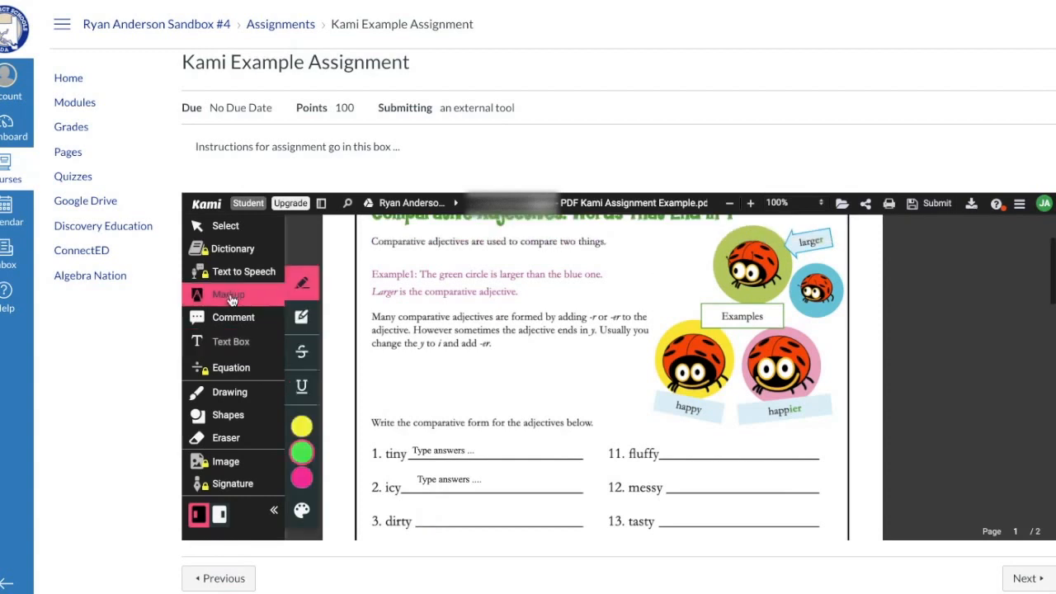
mouse_move(284, 299)
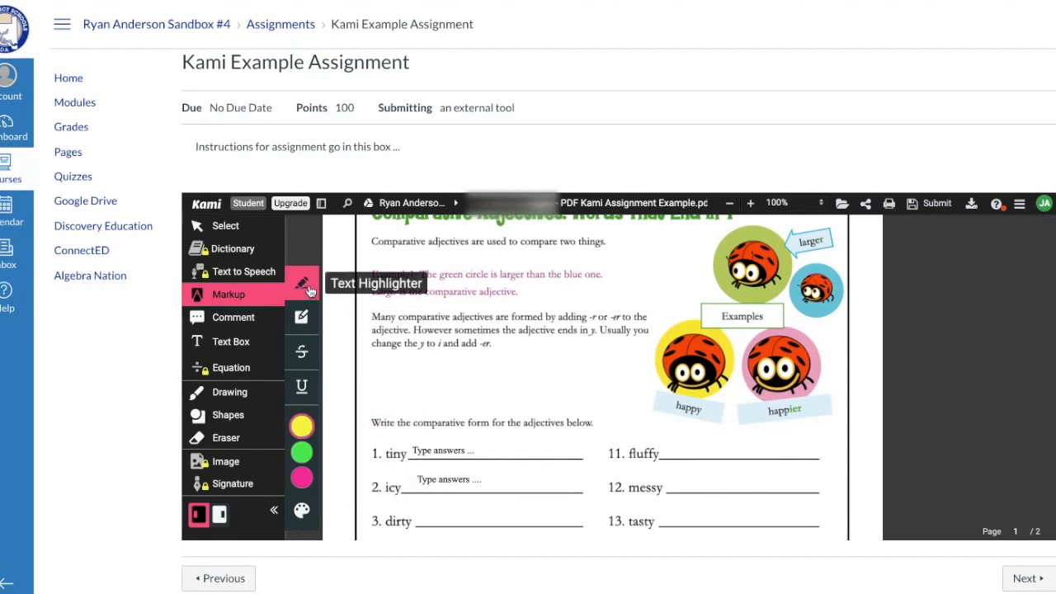
mouse_move(301, 317)
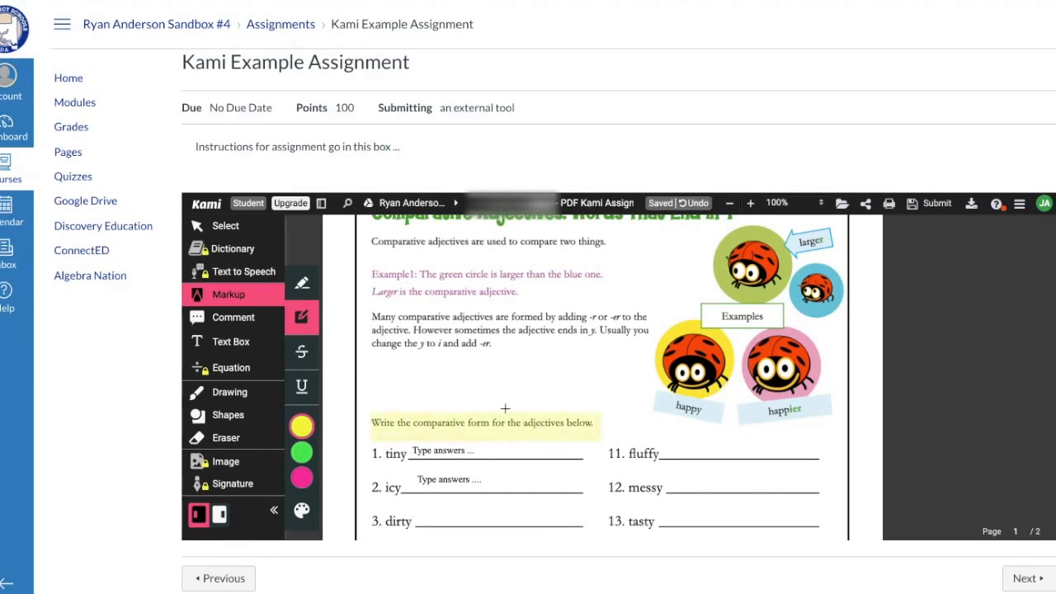
scroll("up", 3)
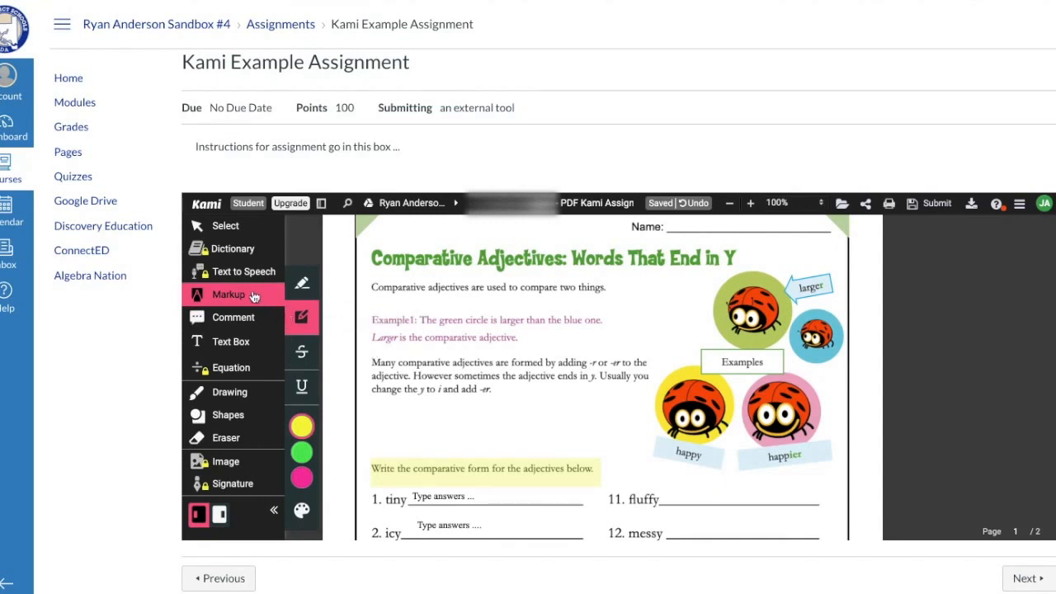
mouse_move(367, 356)
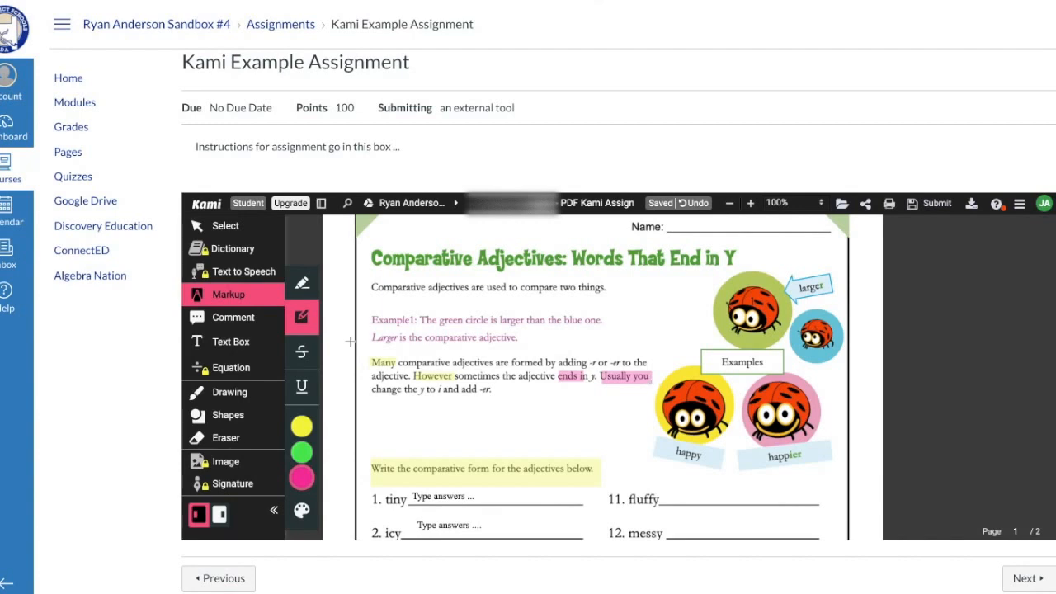
mouse_move(301, 318)
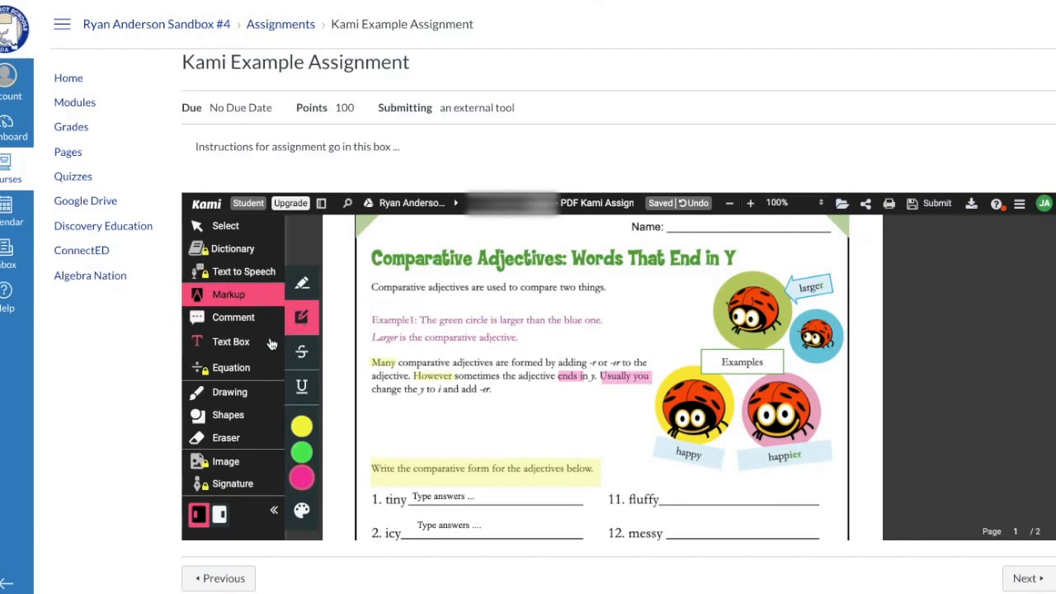
left_click(230, 341)
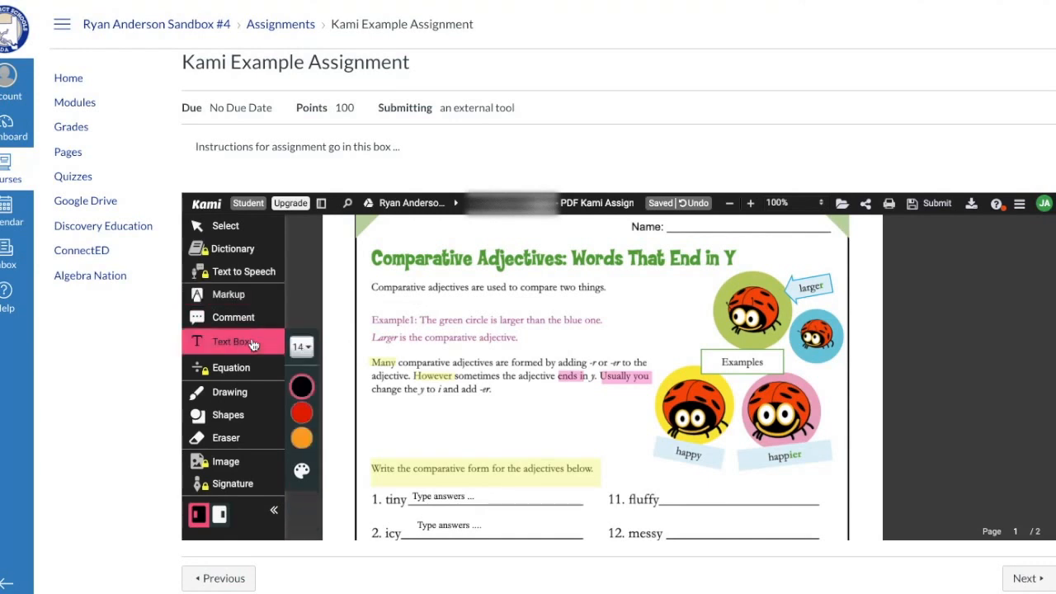
left_click(226, 294)
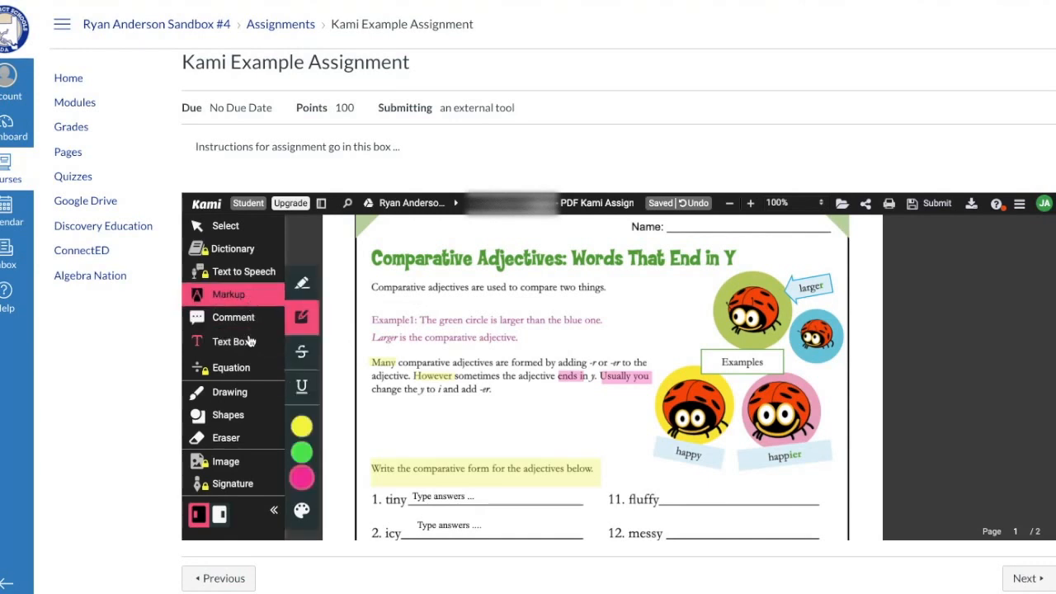
left_click(230, 341)
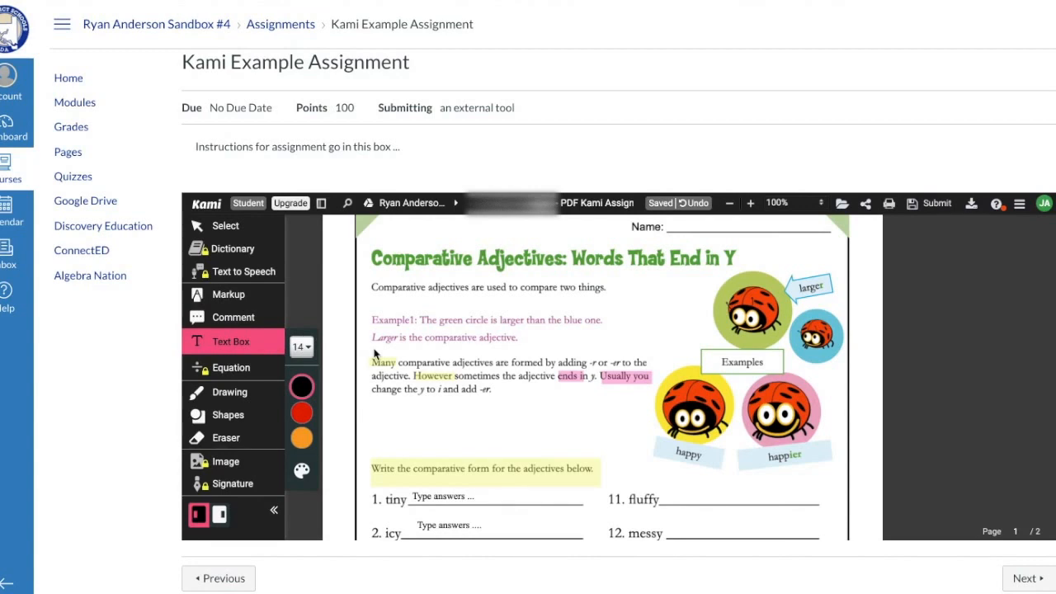
mouse_move(250, 254)
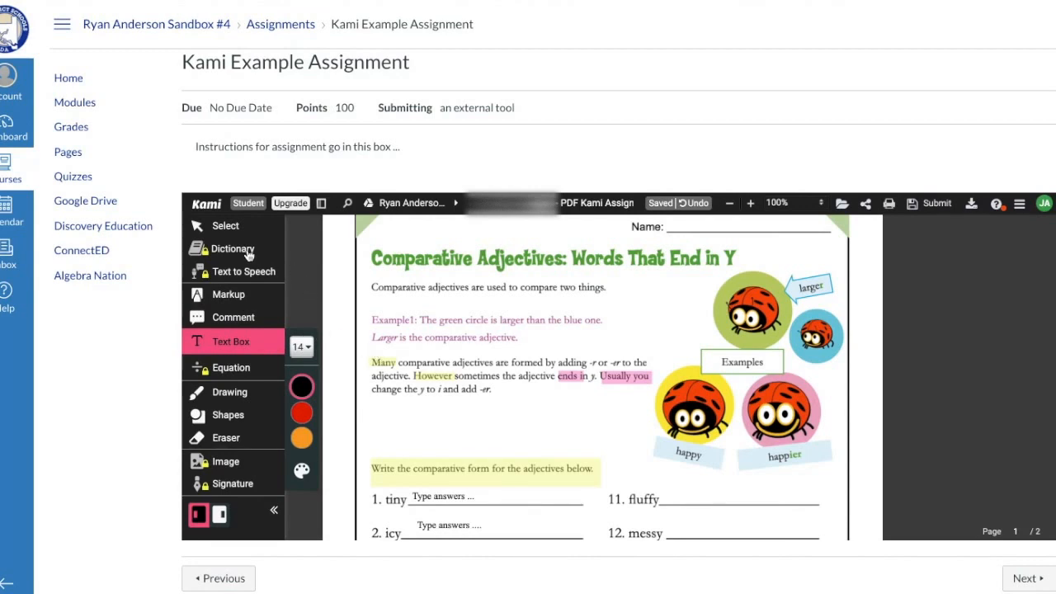
left_click(227, 226)
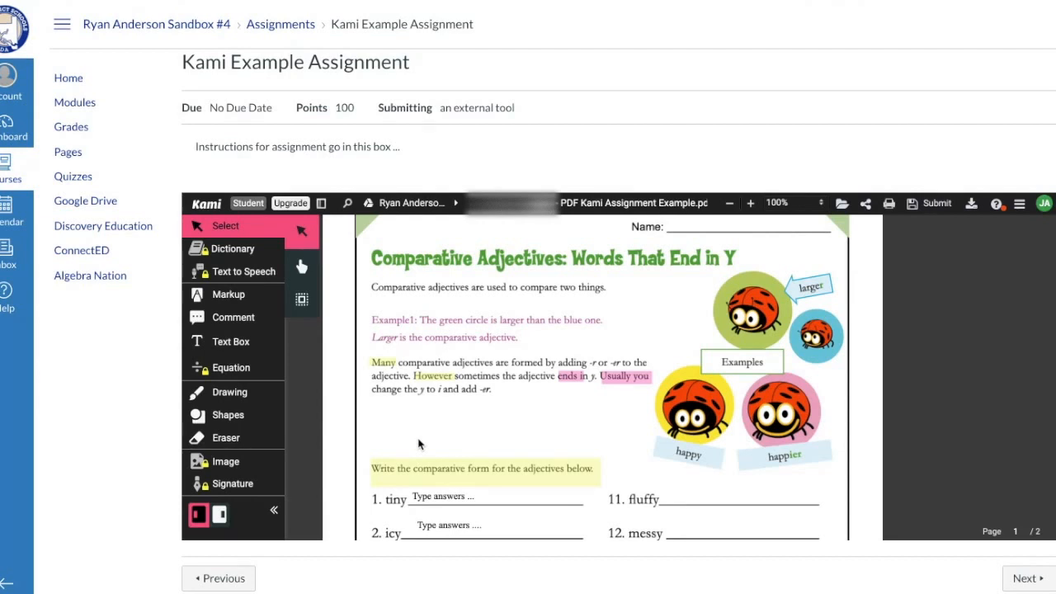
mouse_move(291, 344)
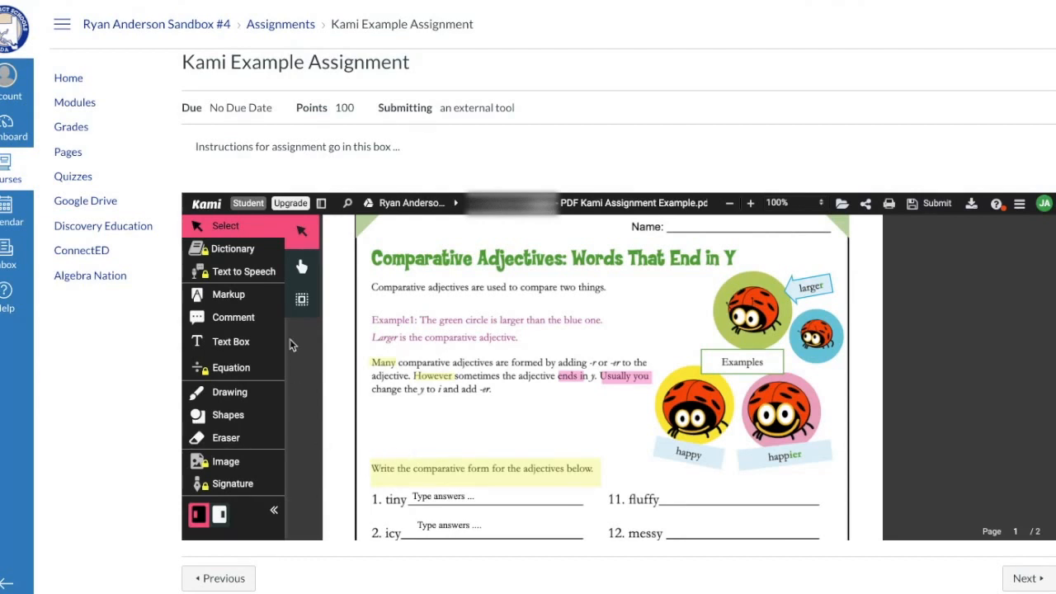
mouse_move(235, 461)
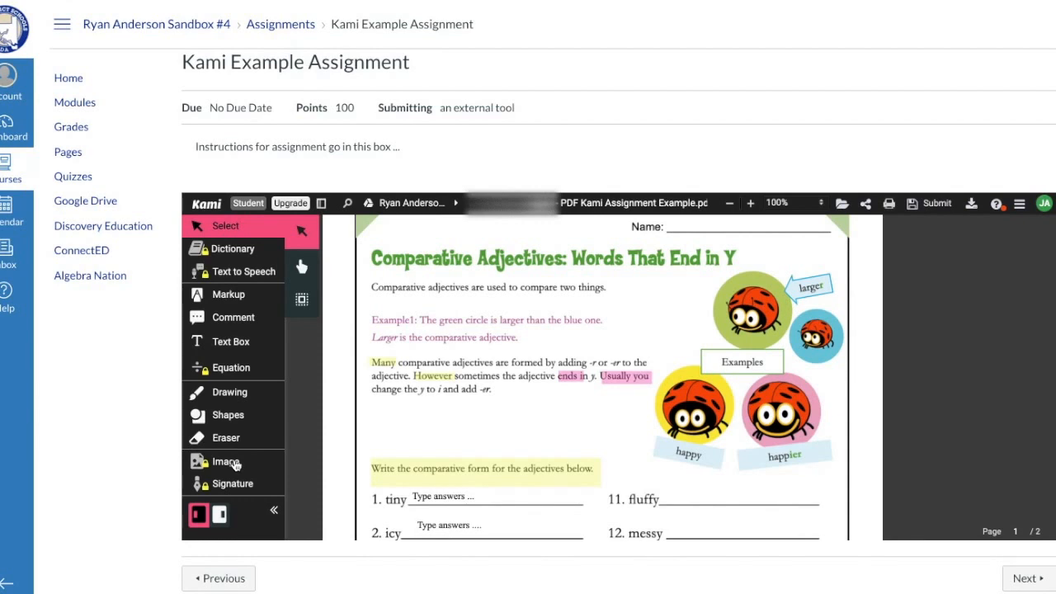
mouse_move(251, 309)
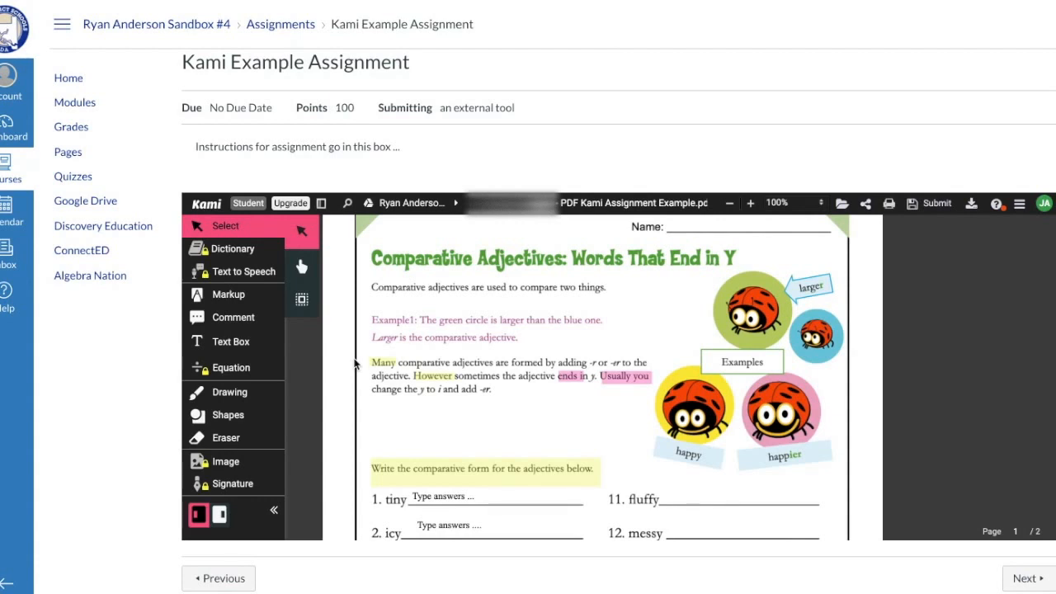
mouse_move(696, 284)
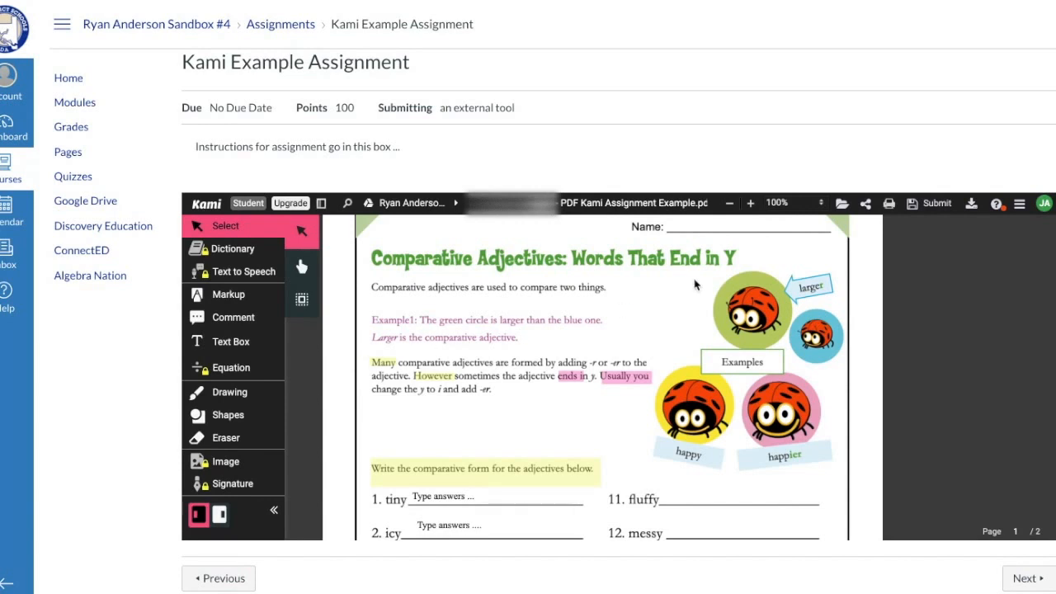
mouse_move(928, 203)
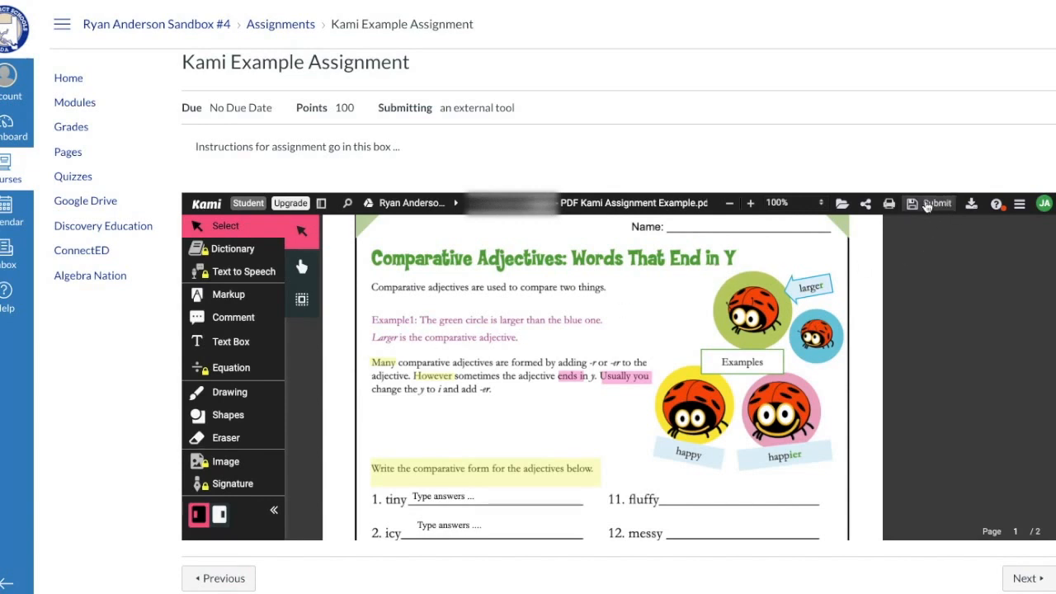
mouse_move(936, 207)
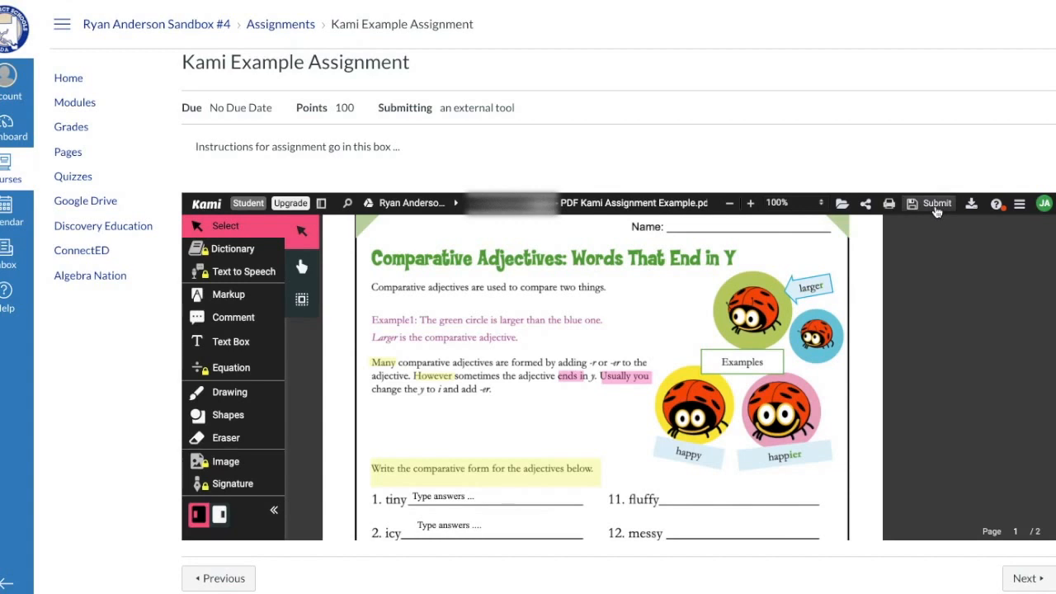
Step: Submit the annotated worksheet through the toolbar Submit button
left_click(936, 203)
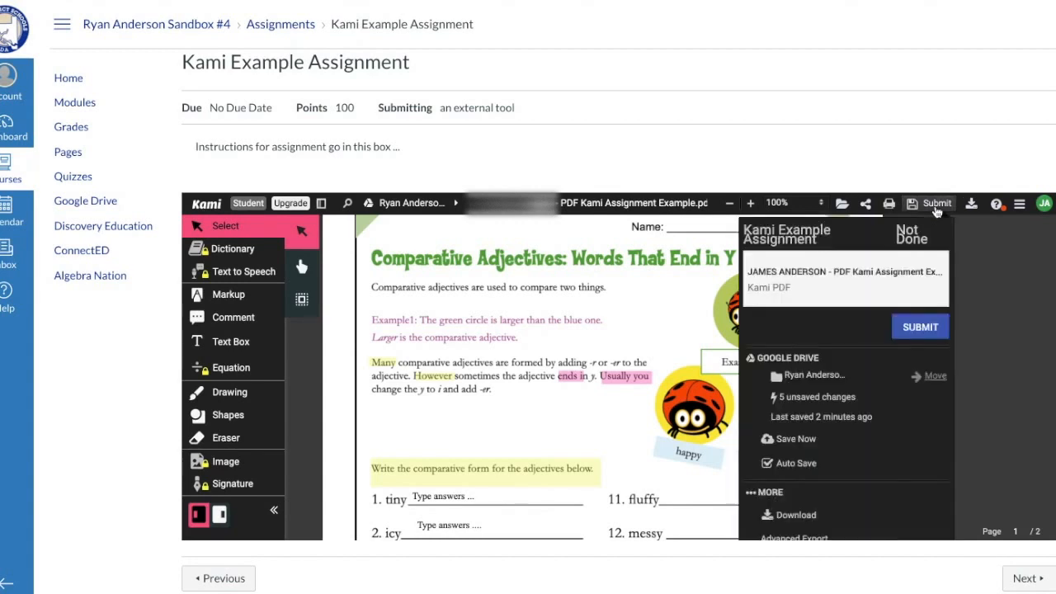
mouse_move(919, 326)
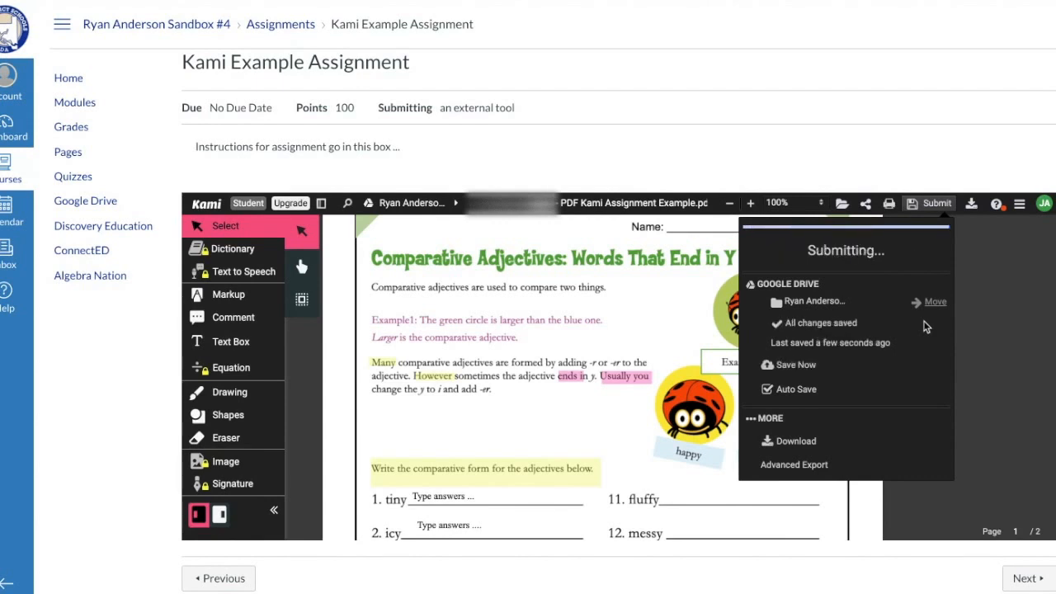
left_click(936, 203)
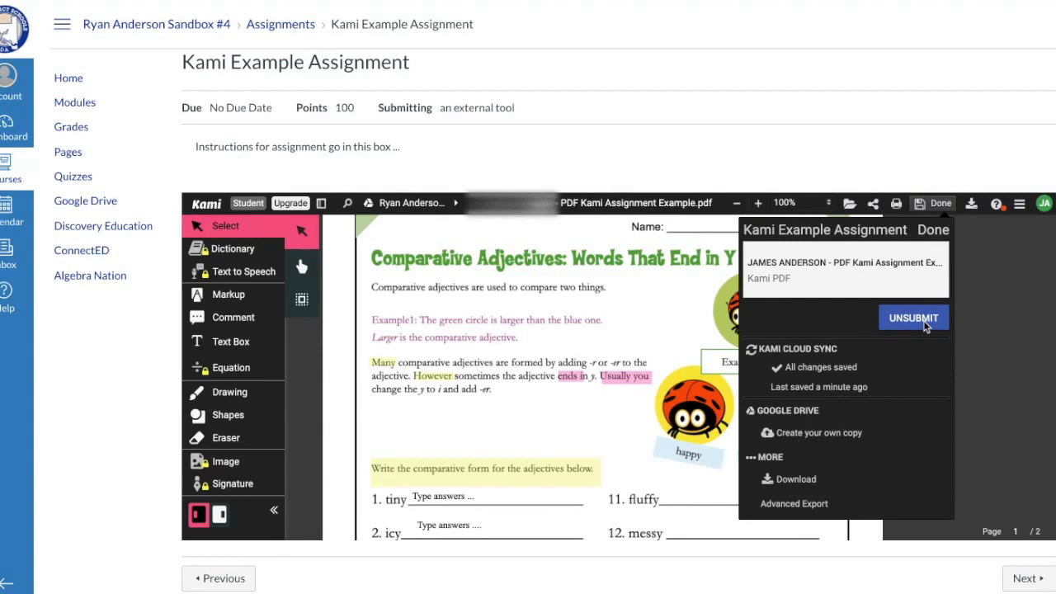
mouse_move(922, 339)
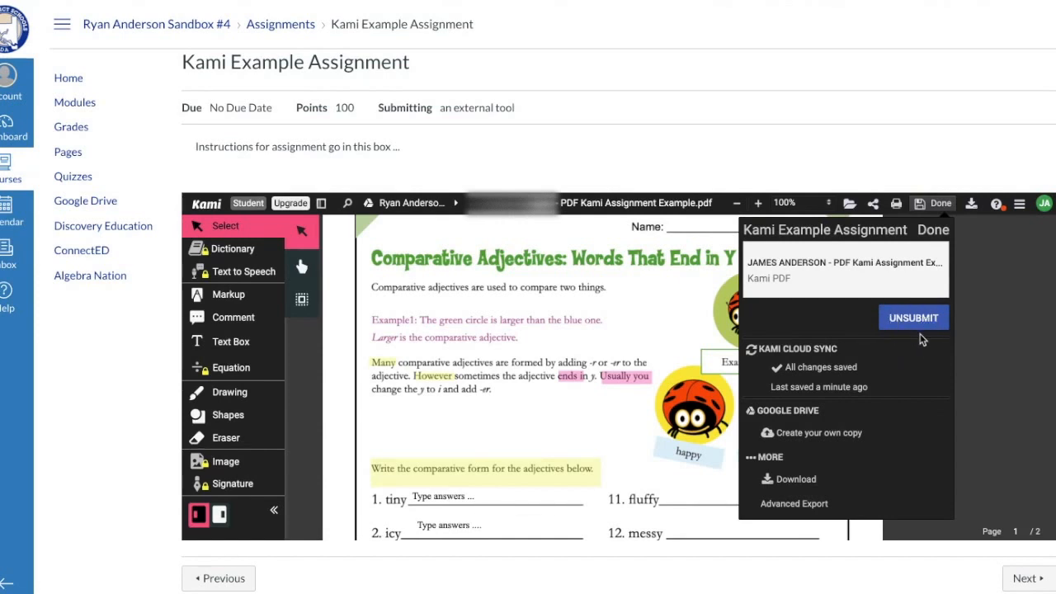
mouse_move(909, 341)
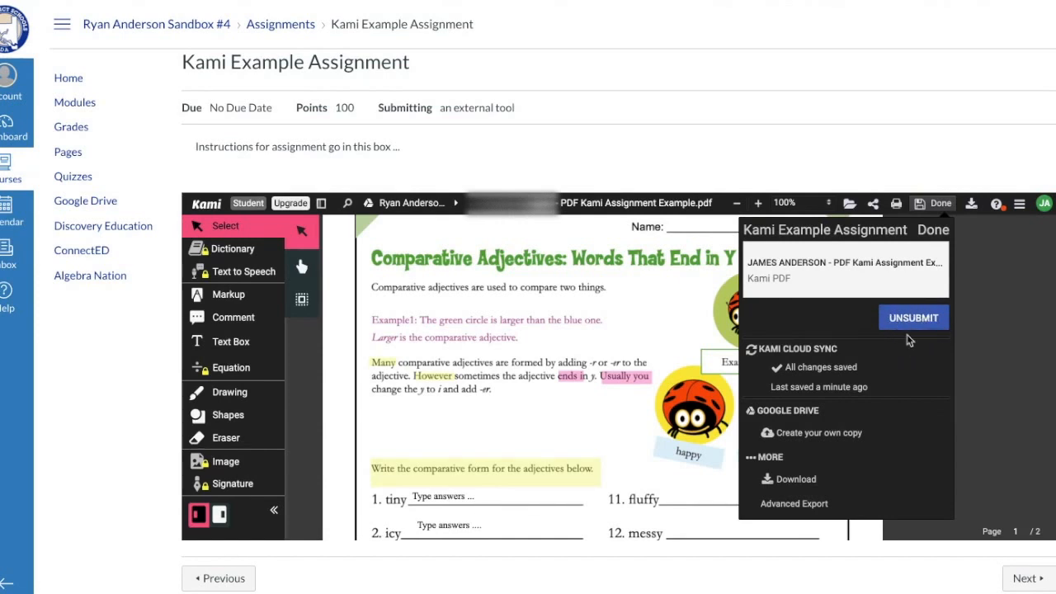